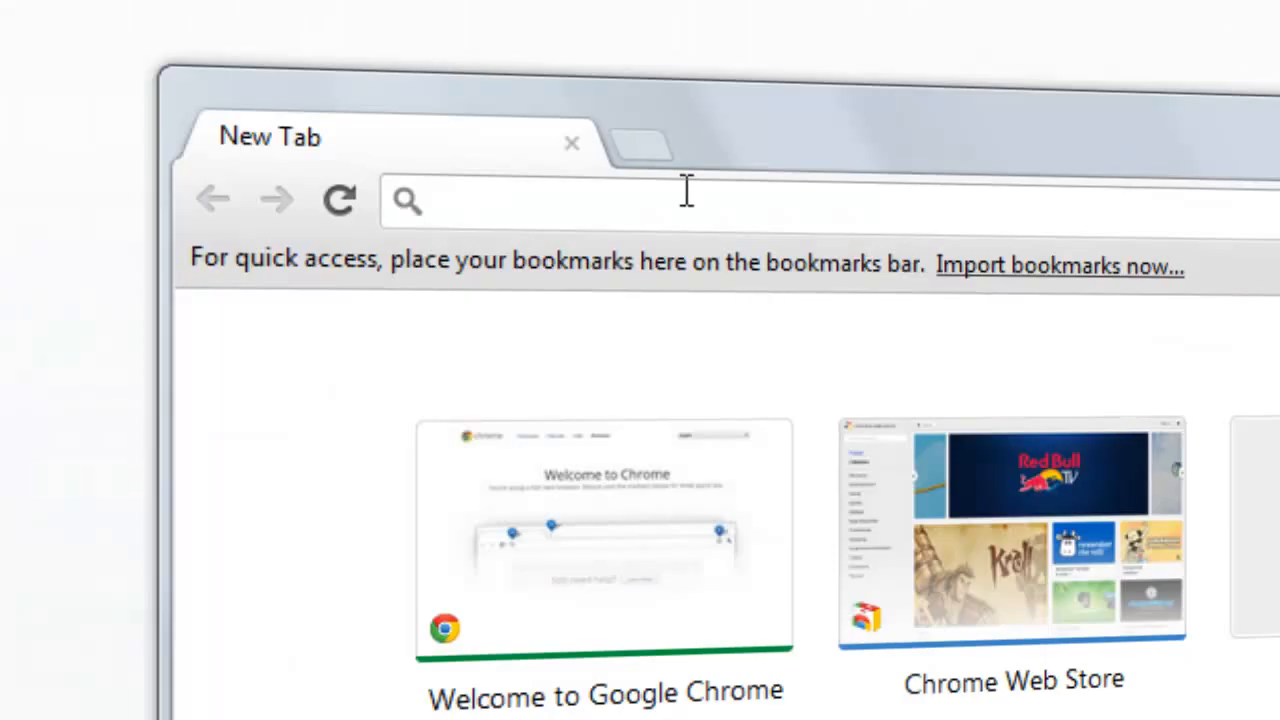
# - Search for eltima and download Serial to Ethernet Connector for Windows OS
pyautogui.write('eltima')
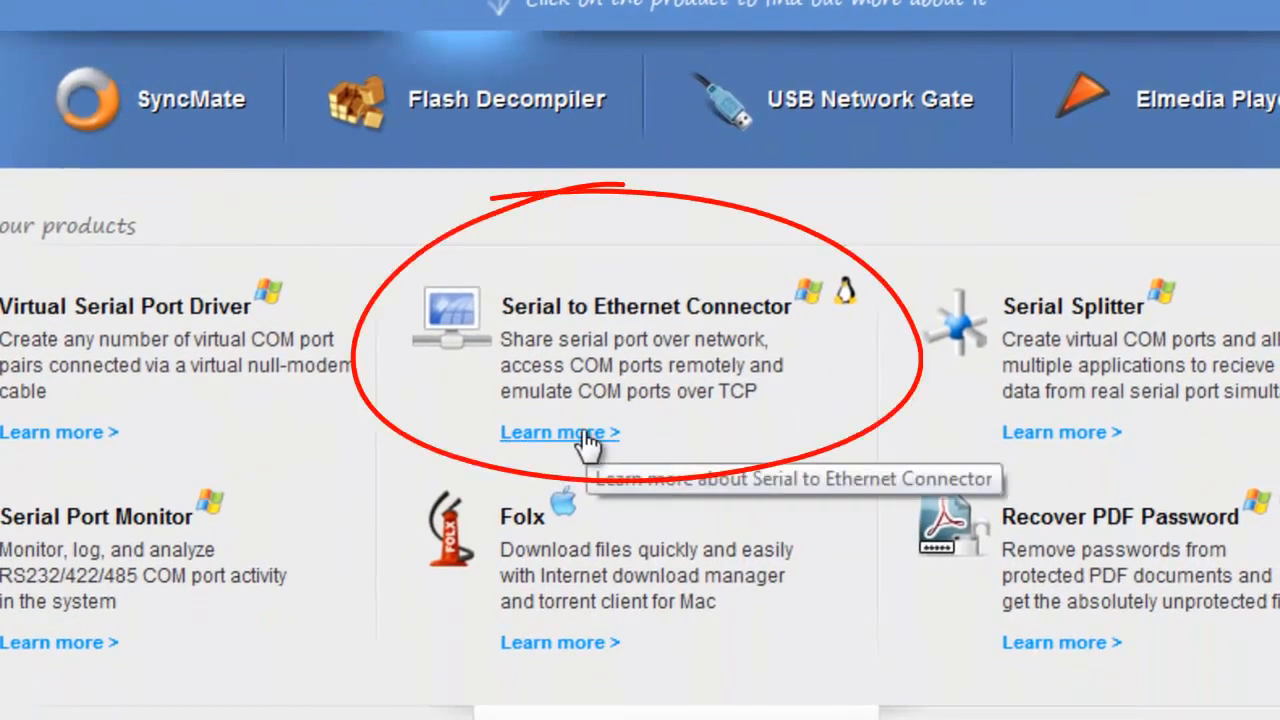
pyautogui.click(560, 432)
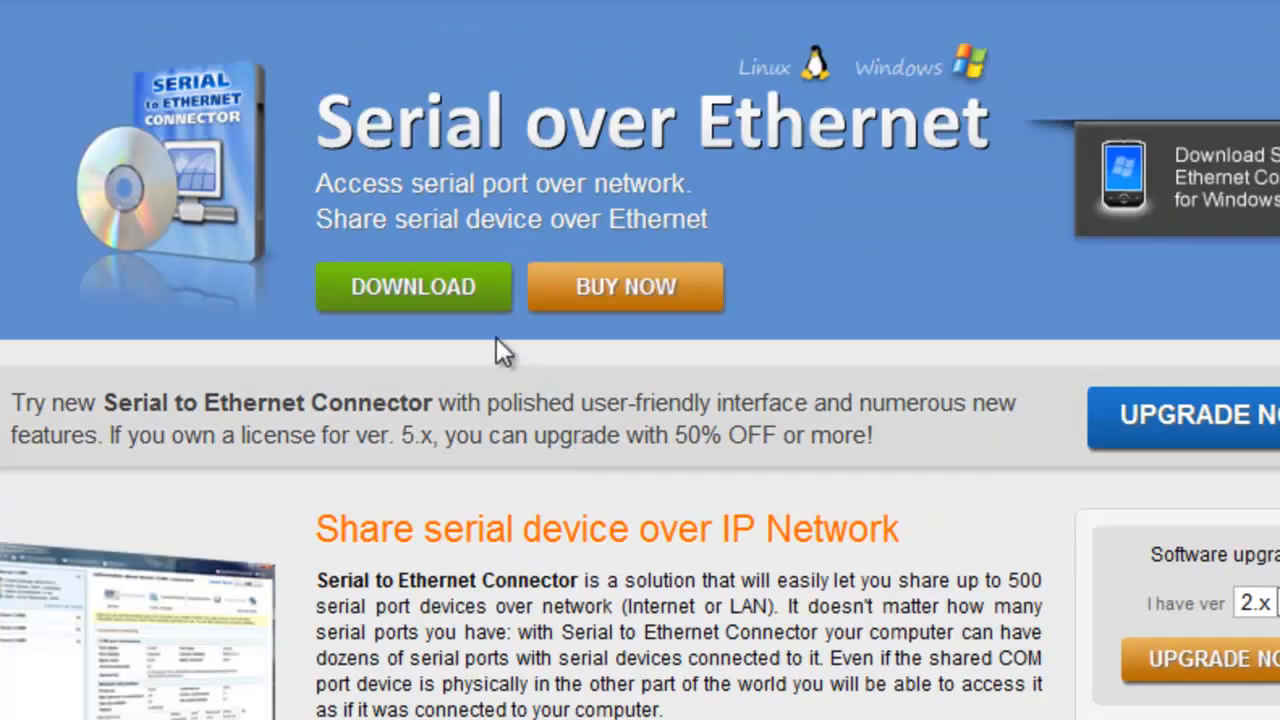
pyautogui.moveTo(413, 287)
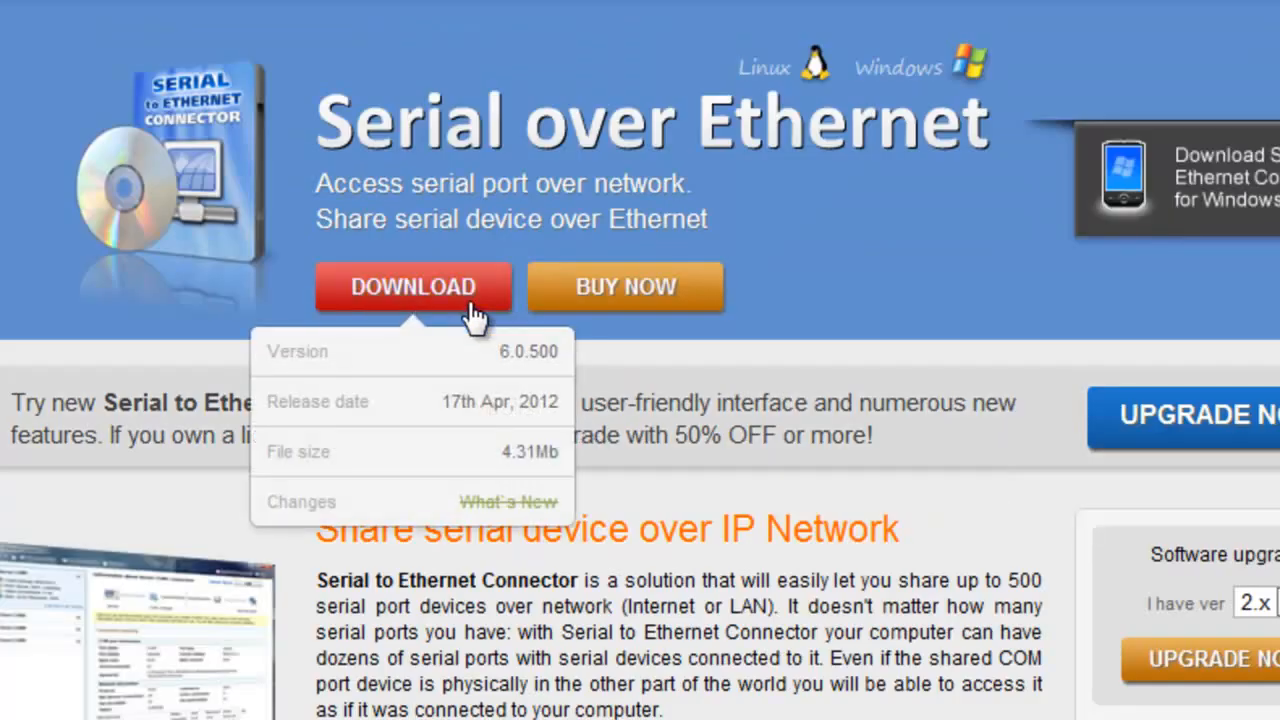
pyautogui.click(412, 287)
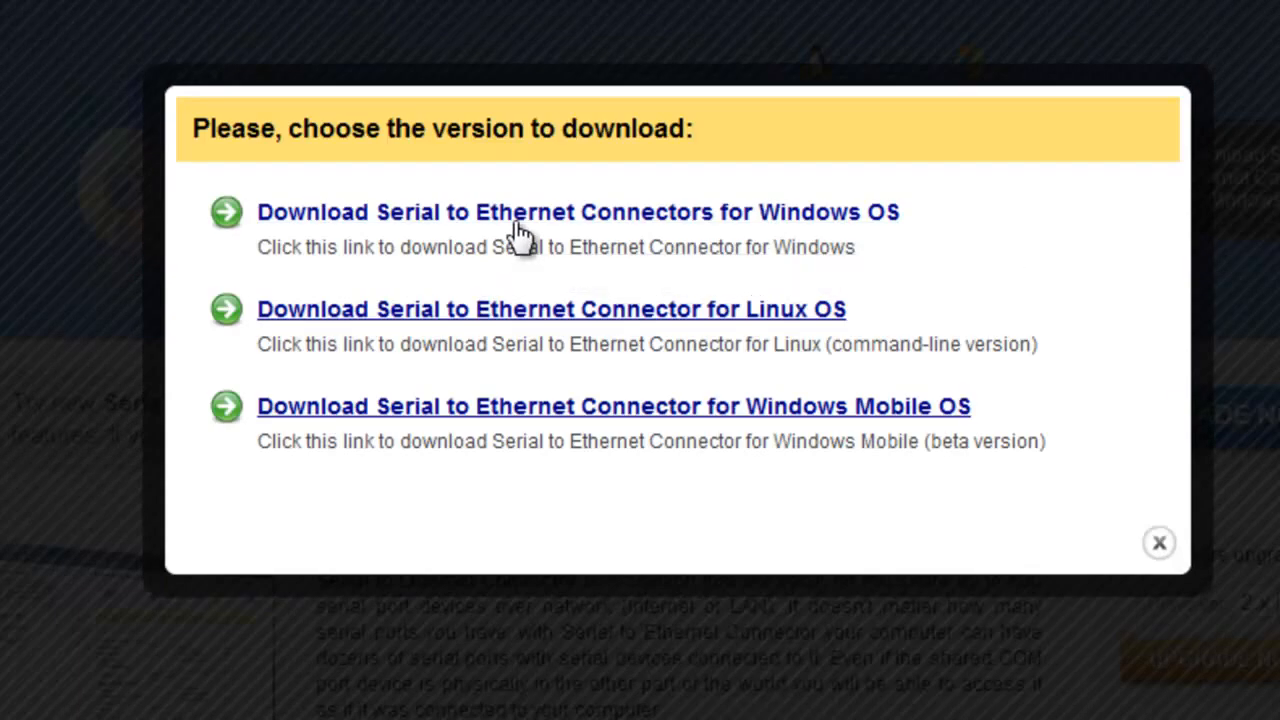
pyautogui.click(1159, 542)
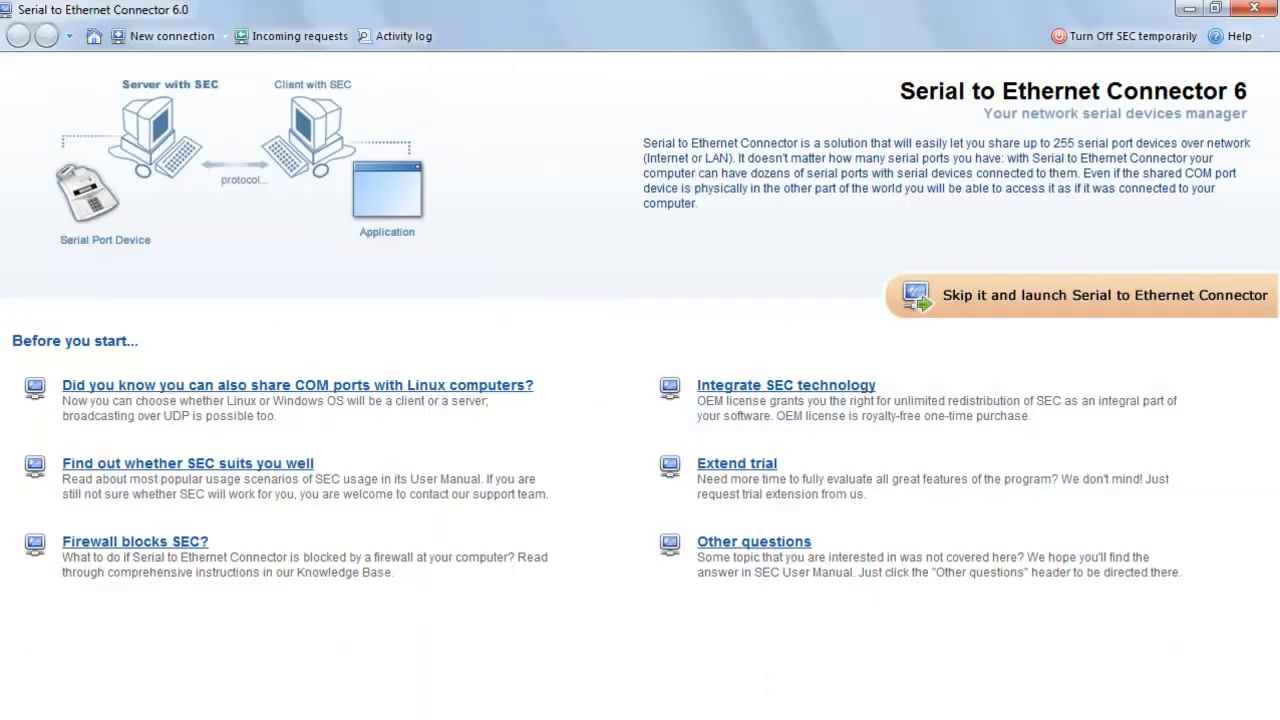
pyautogui.moveTo(628, 438)
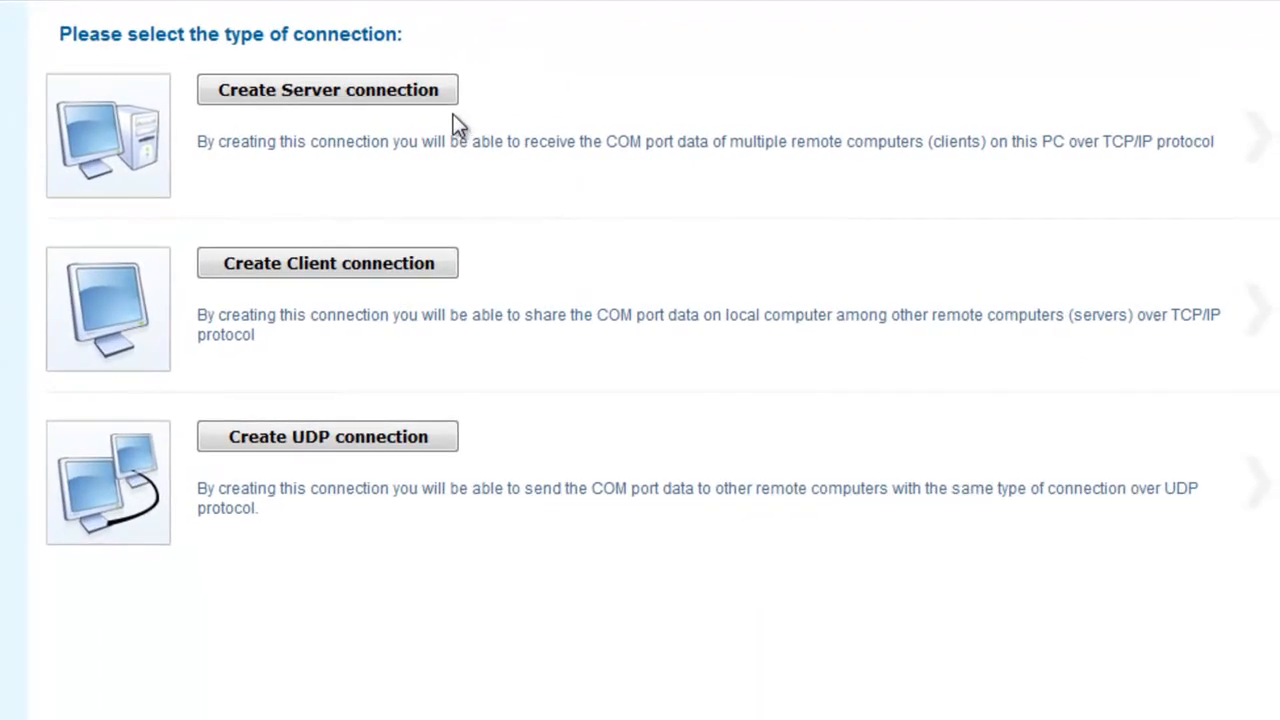
# - Skip the welcome page and start a new server connection
pyautogui.click(327, 89)
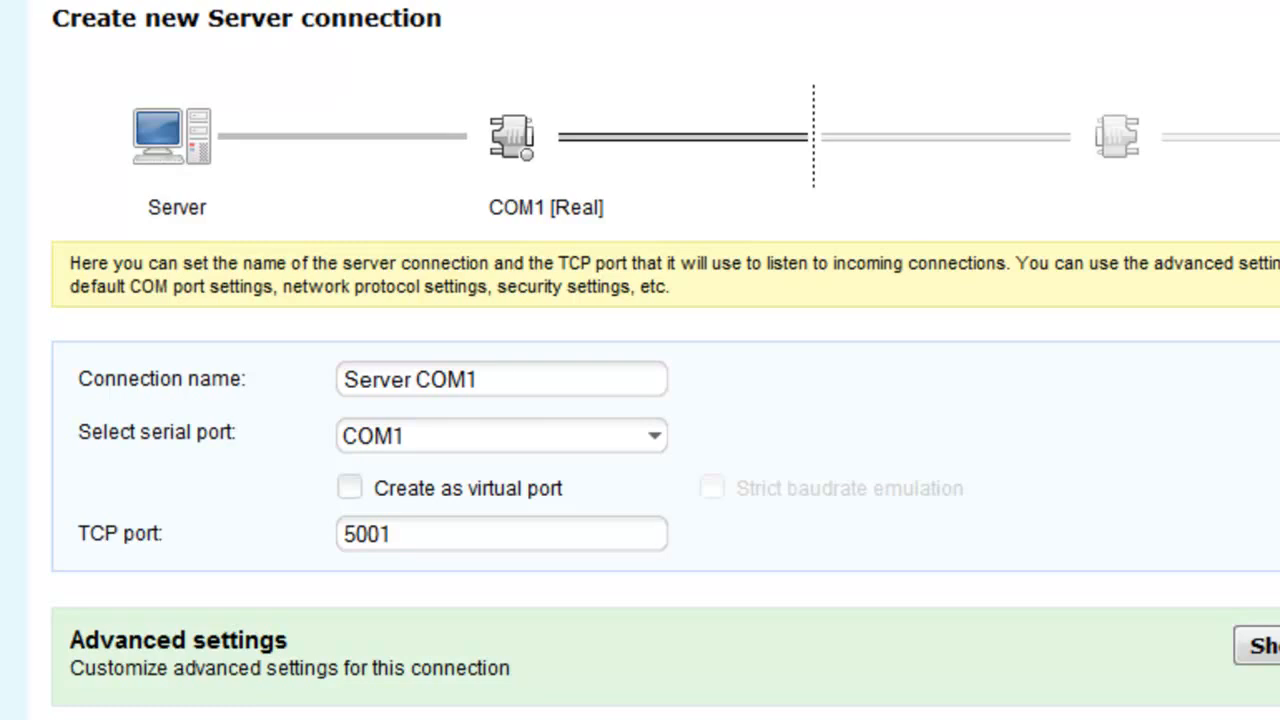
# - Keep Server COM1 on COM1, port 5001, and review the default advanced settings
pyautogui.click(1265, 646)
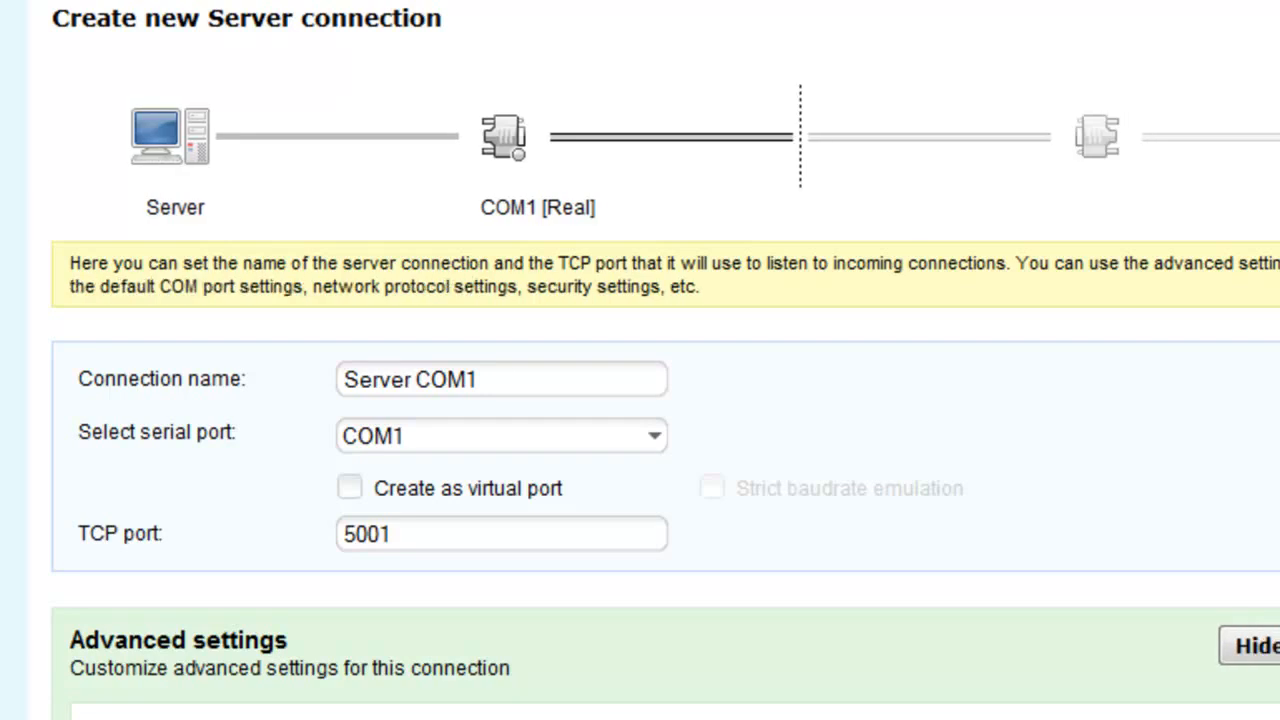
pyautogui.scroll(-3)
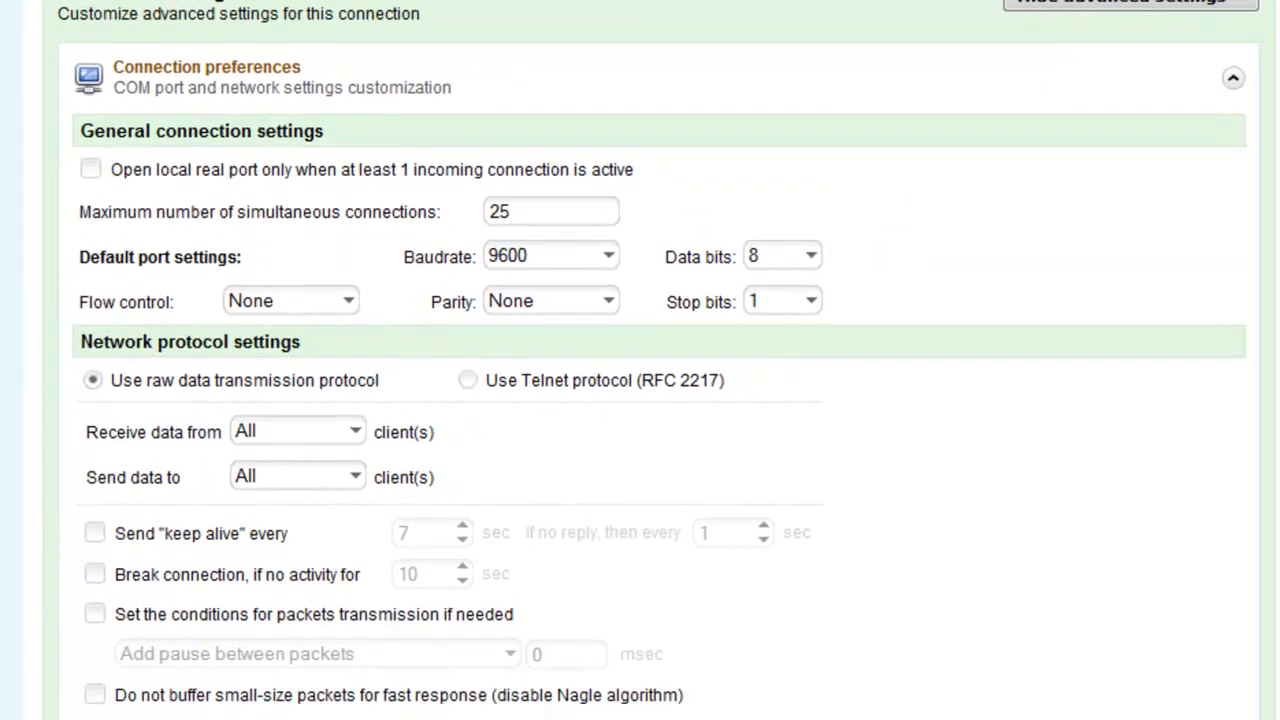
pyautogui.scroll(-3)
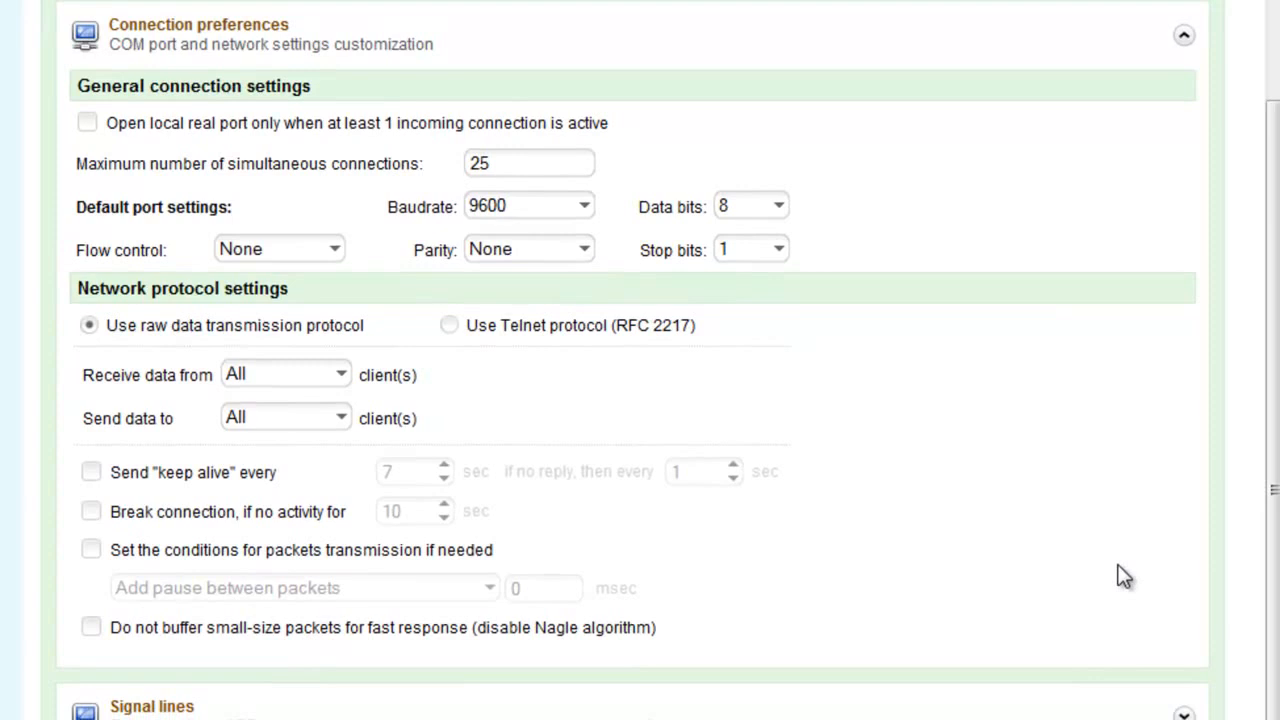
pyautogui.moveTo(1130, 578)
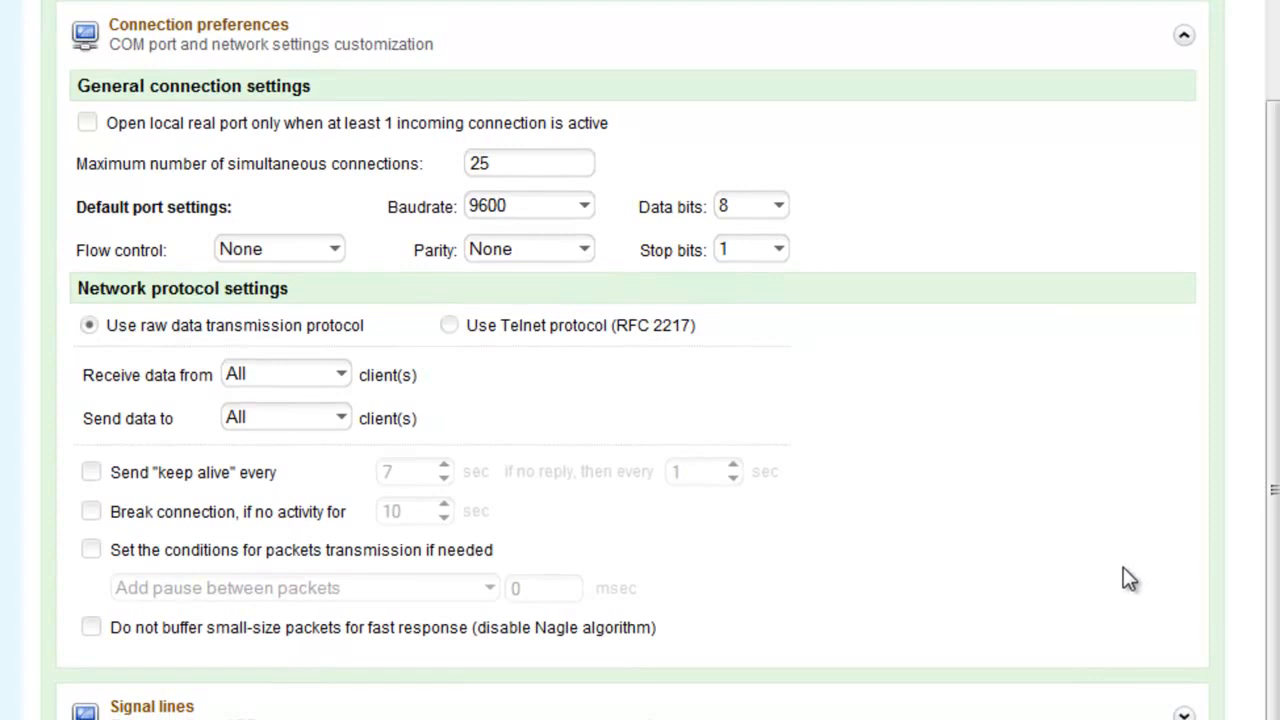
pyautogui.moveTo(1147, 597)
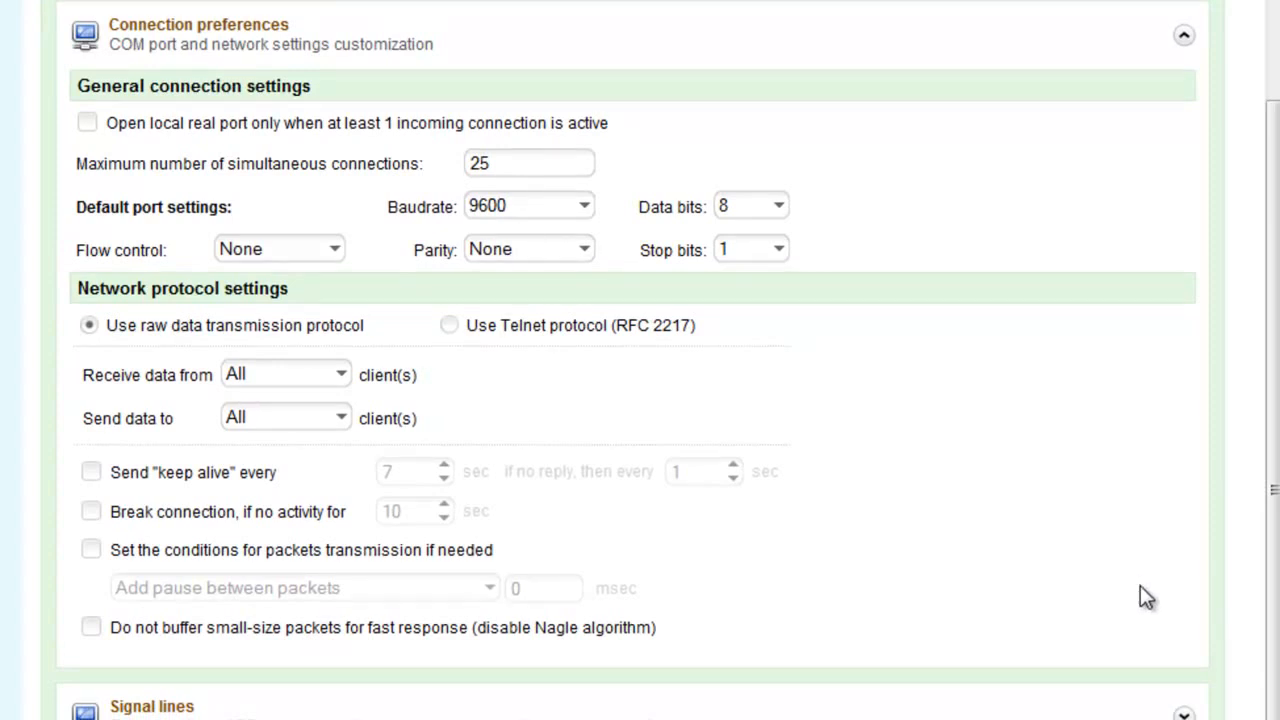
pyautogui.scroll(-3)
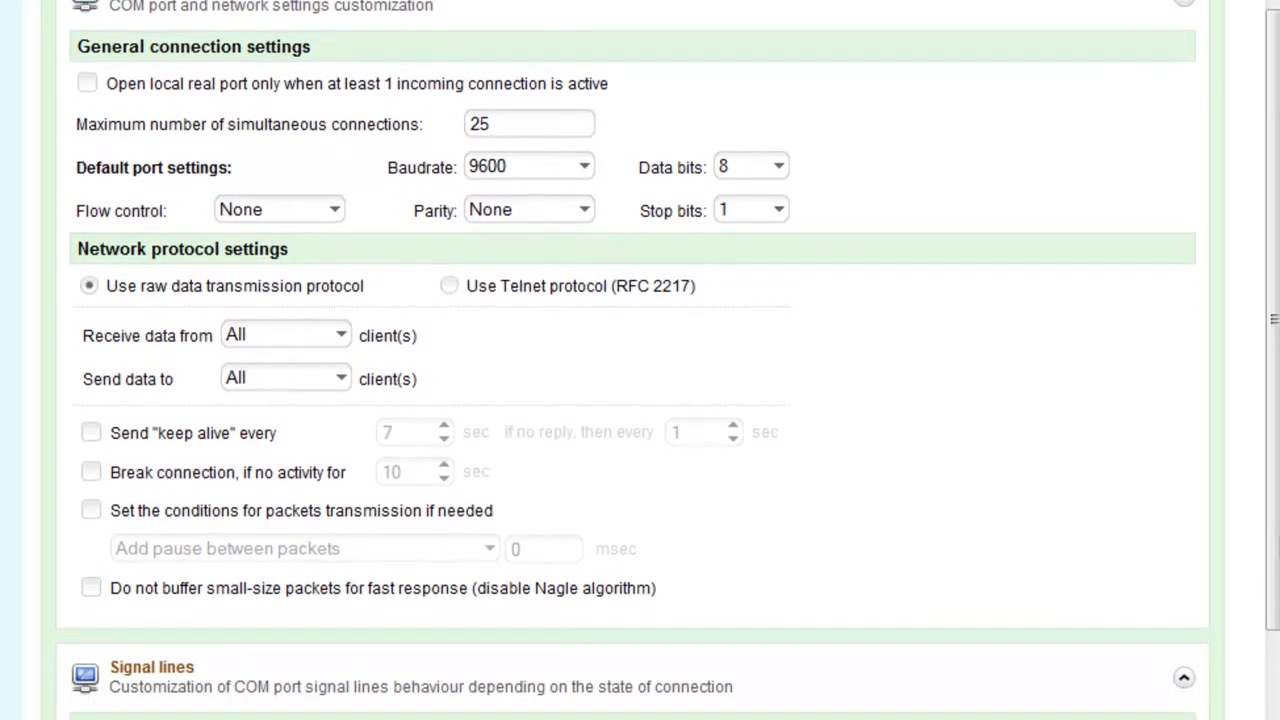
pyautogui.scroll(-3)
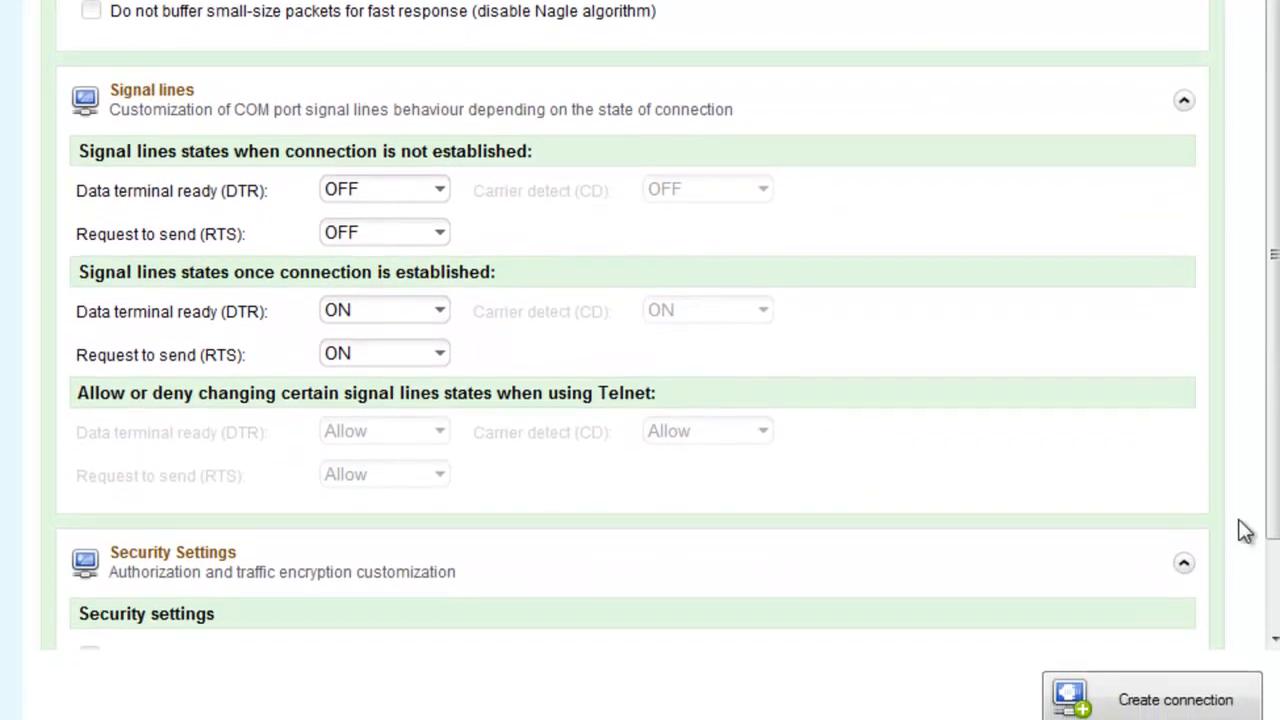
pyautogui.scroll(-3)
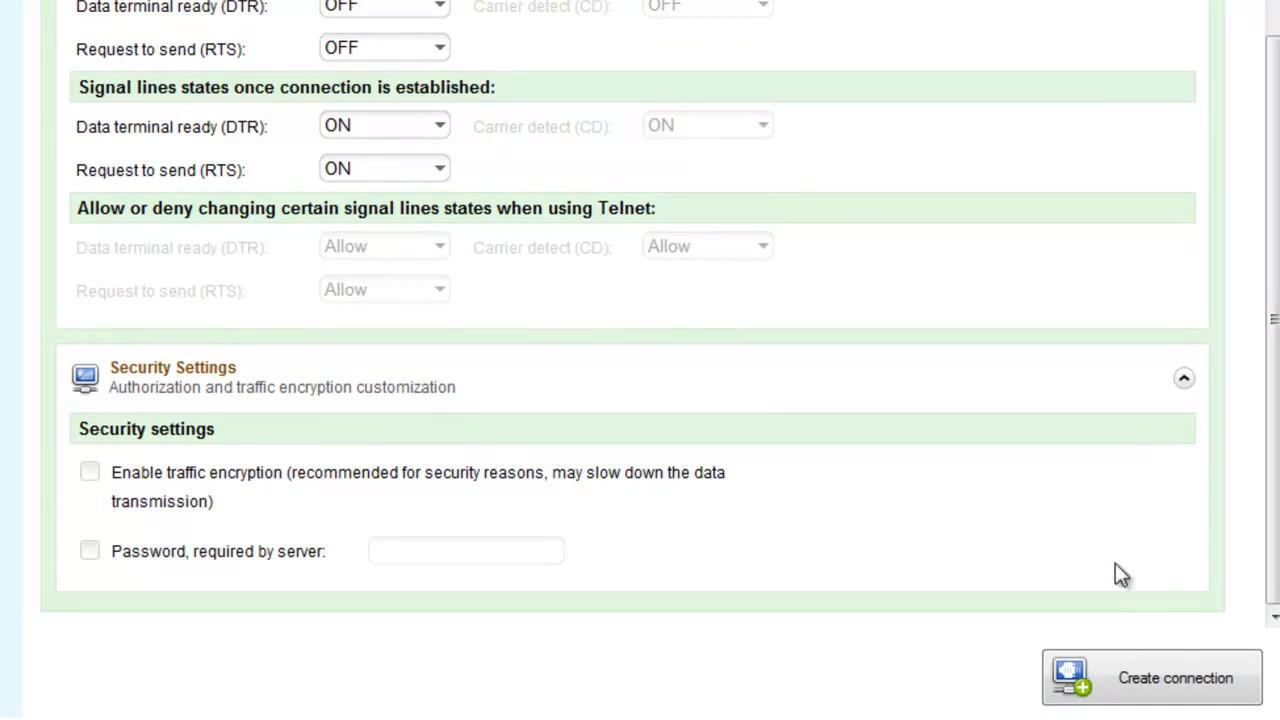
pyautogui.moveTo(1147, 640)
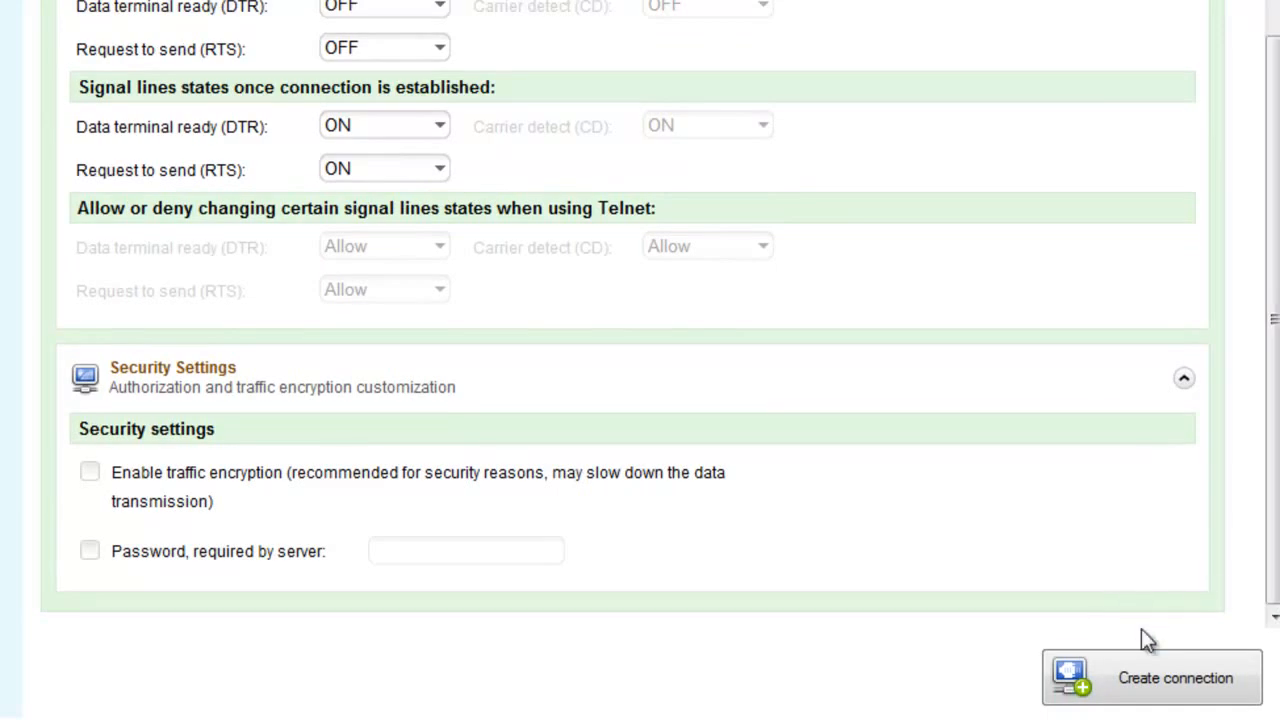
# - Create the Server COM1 connection
pyautogui.click(1151, 677)
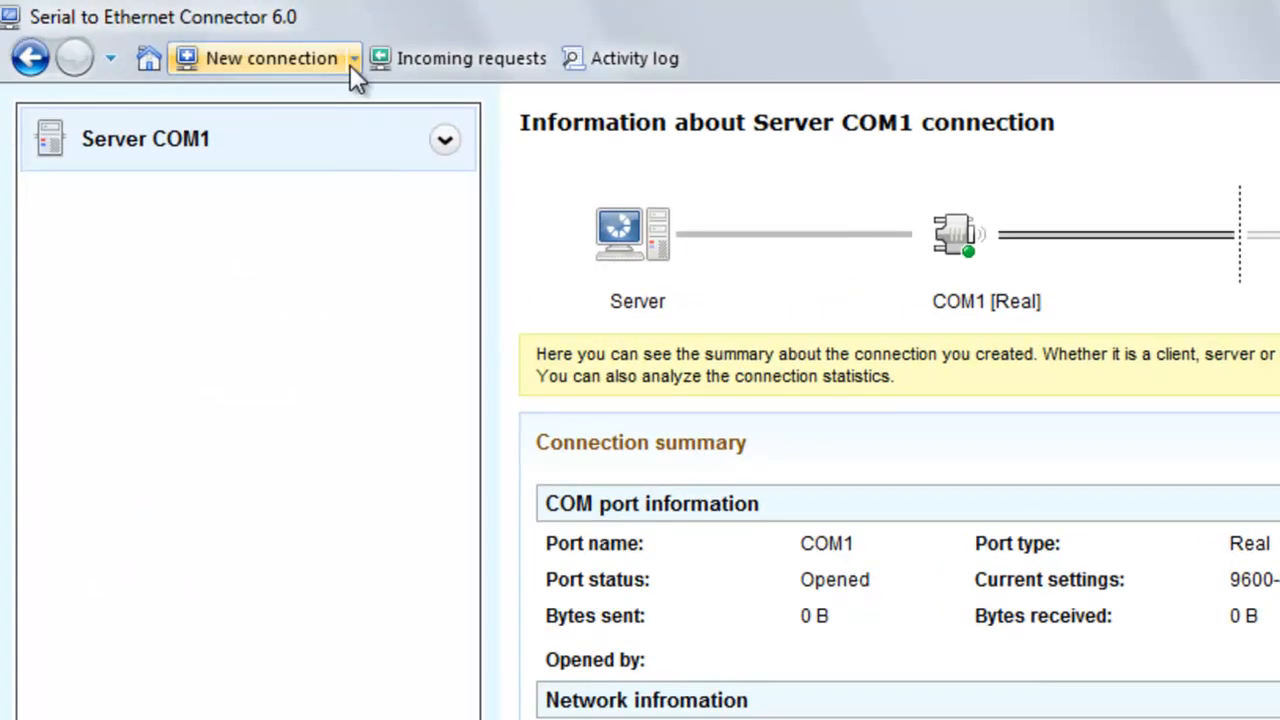
# - Create a Client COM2 connection on COM2 to localhost:5001, reviewing advanced settings
pyautogui.click(265, 57)
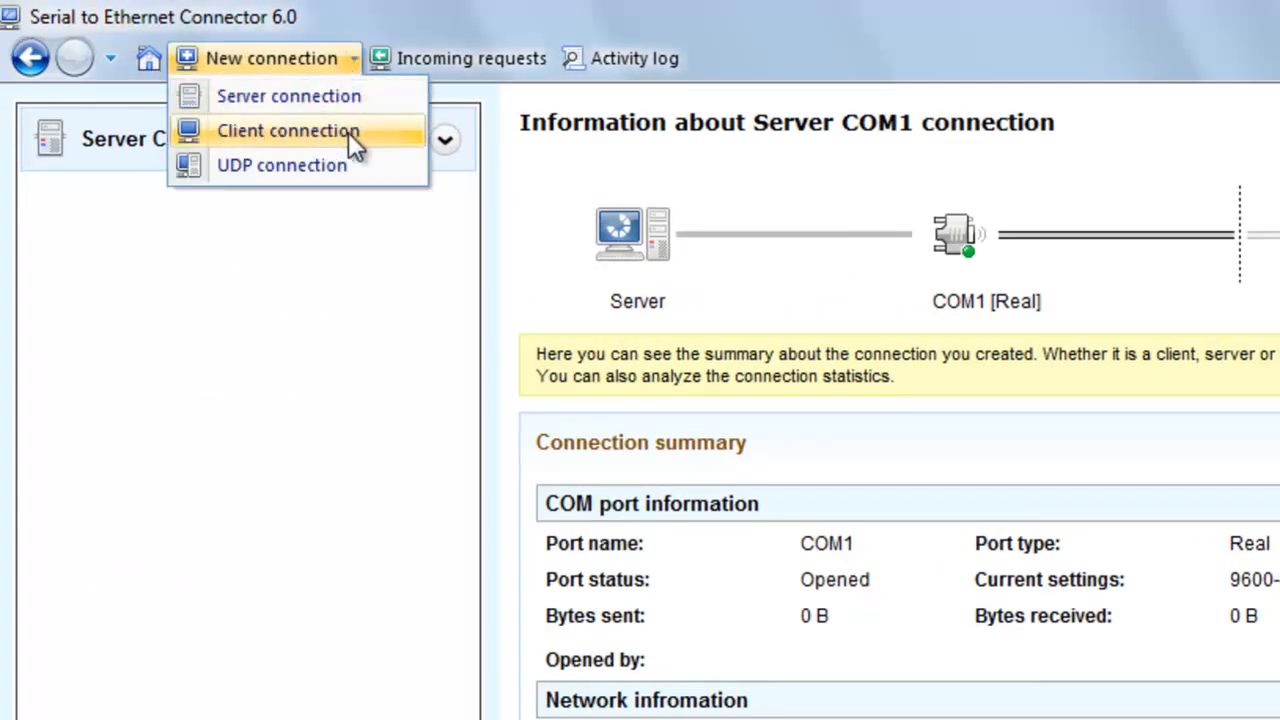
pyautogui.click(288, 130)
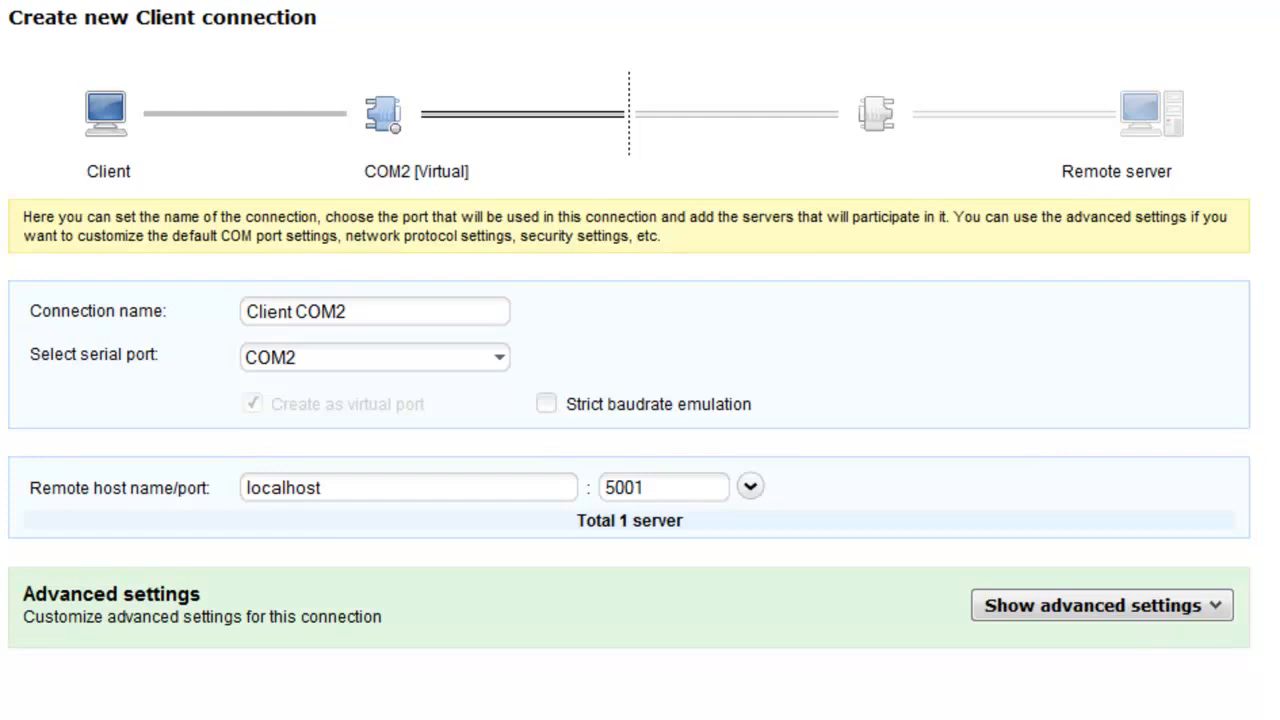
pyautogui.click(1100, 604)
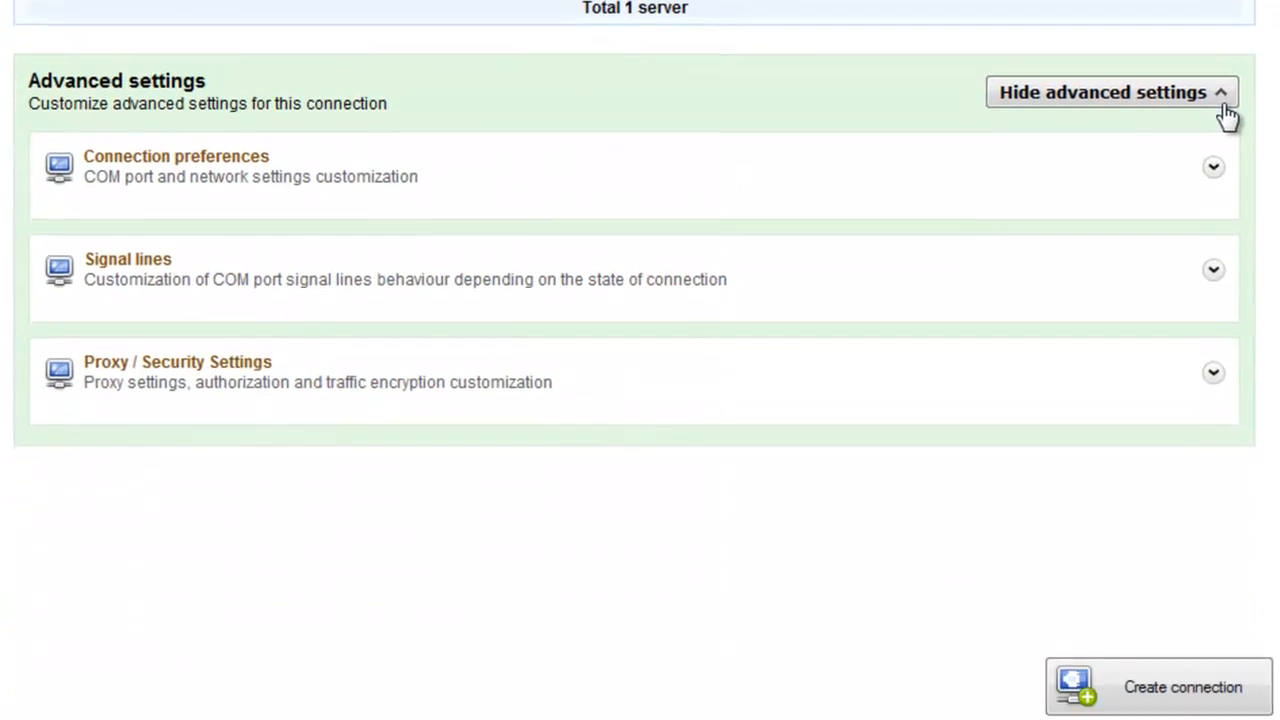
pyautogui.scroll(-3)
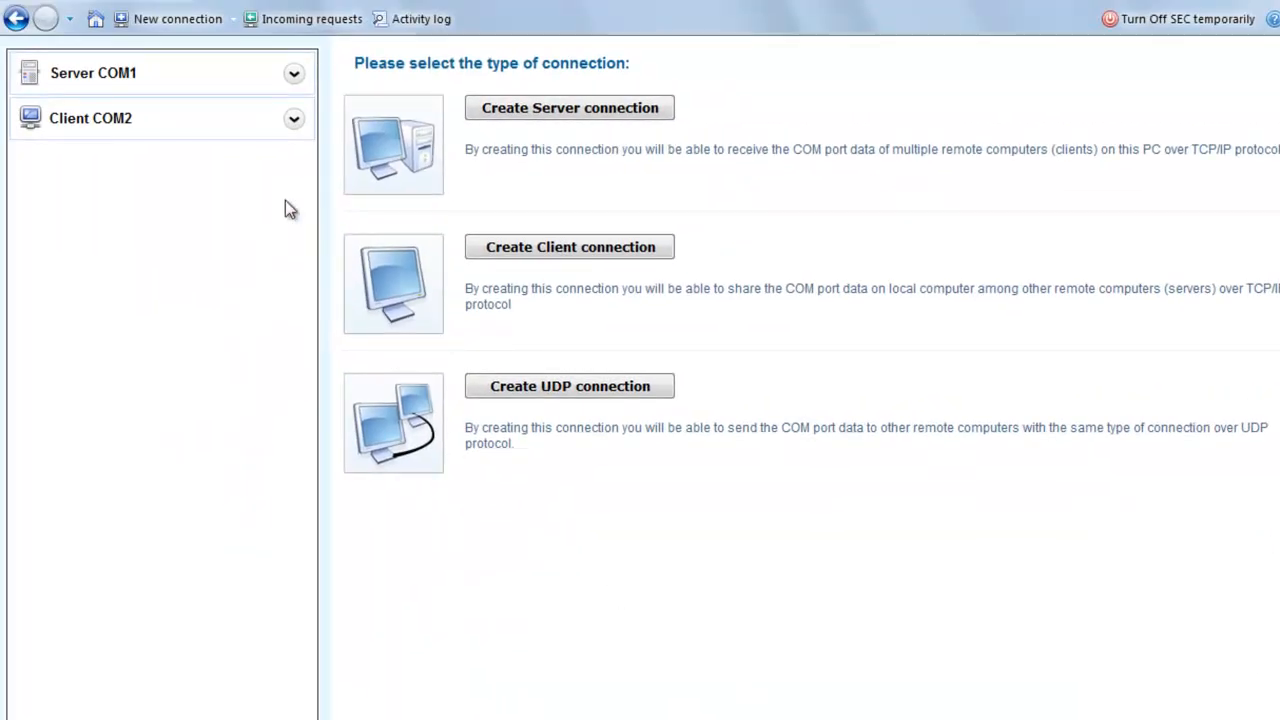
# - View the Client COM2 and Server COM1 details, then add a Client COM3 connection
pyautogui.click(90, 118)
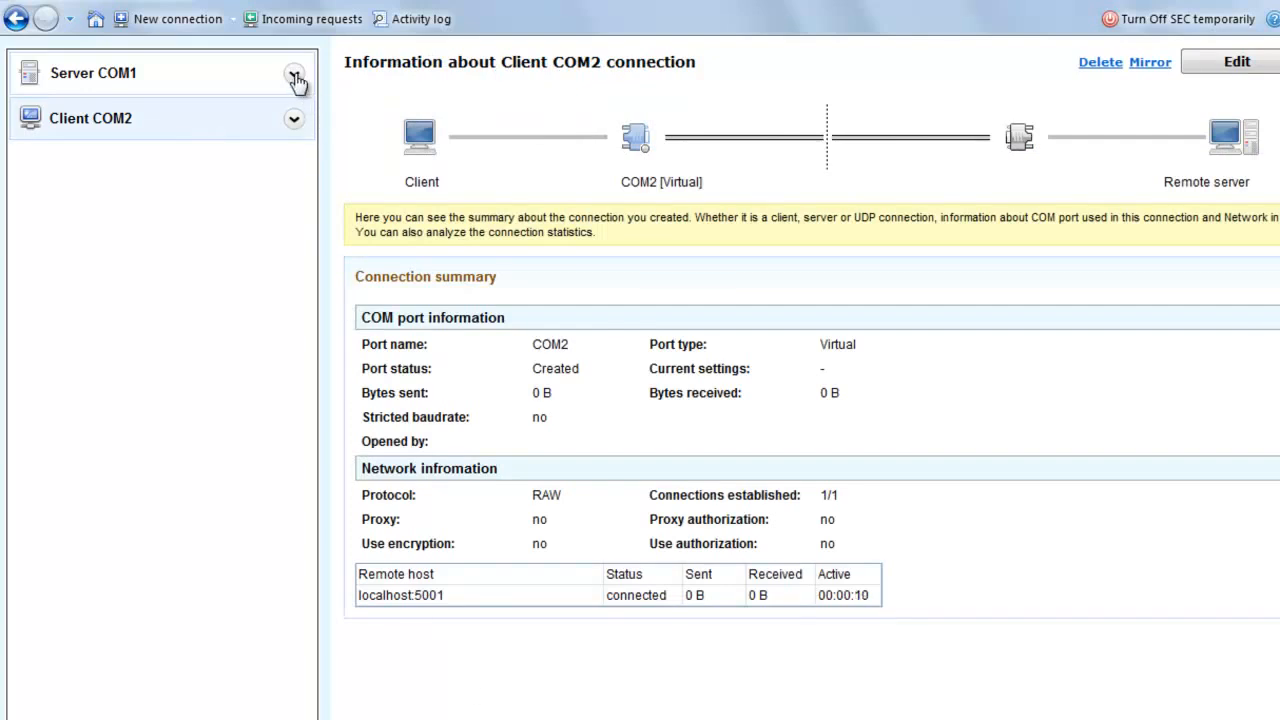
pyautogui.click(294, 79)
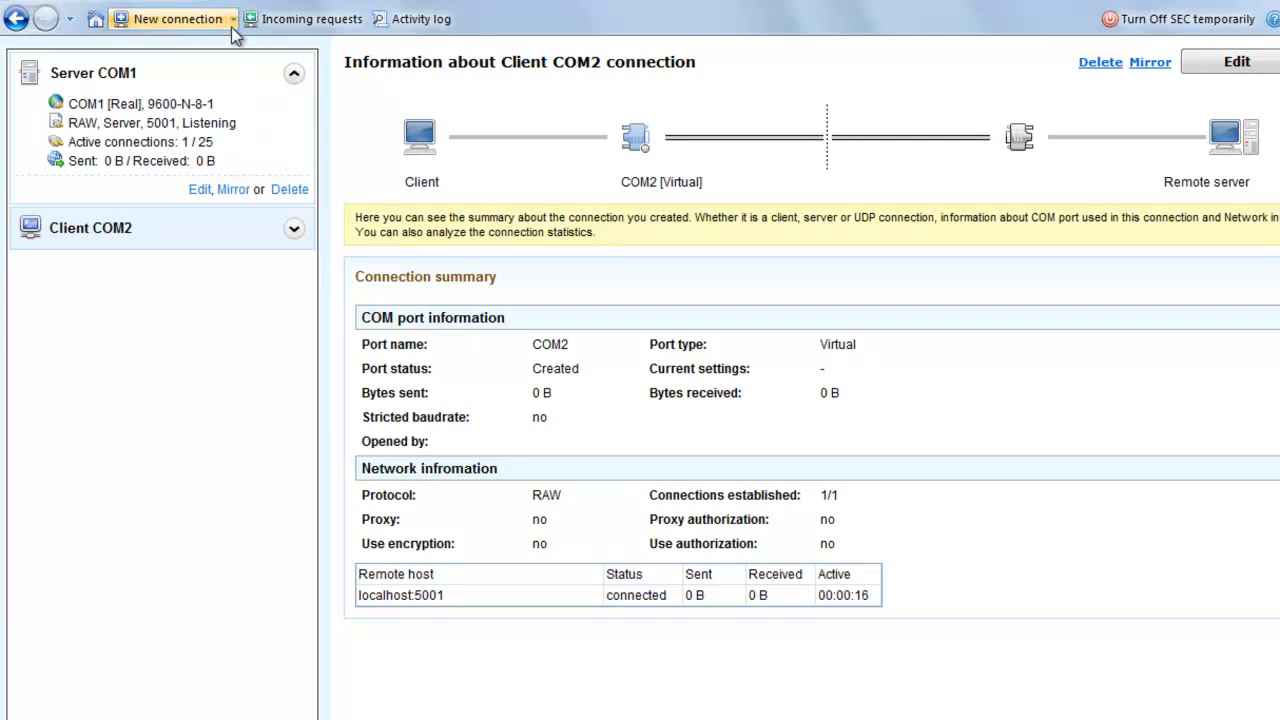
pyautogui.click(172, 18)
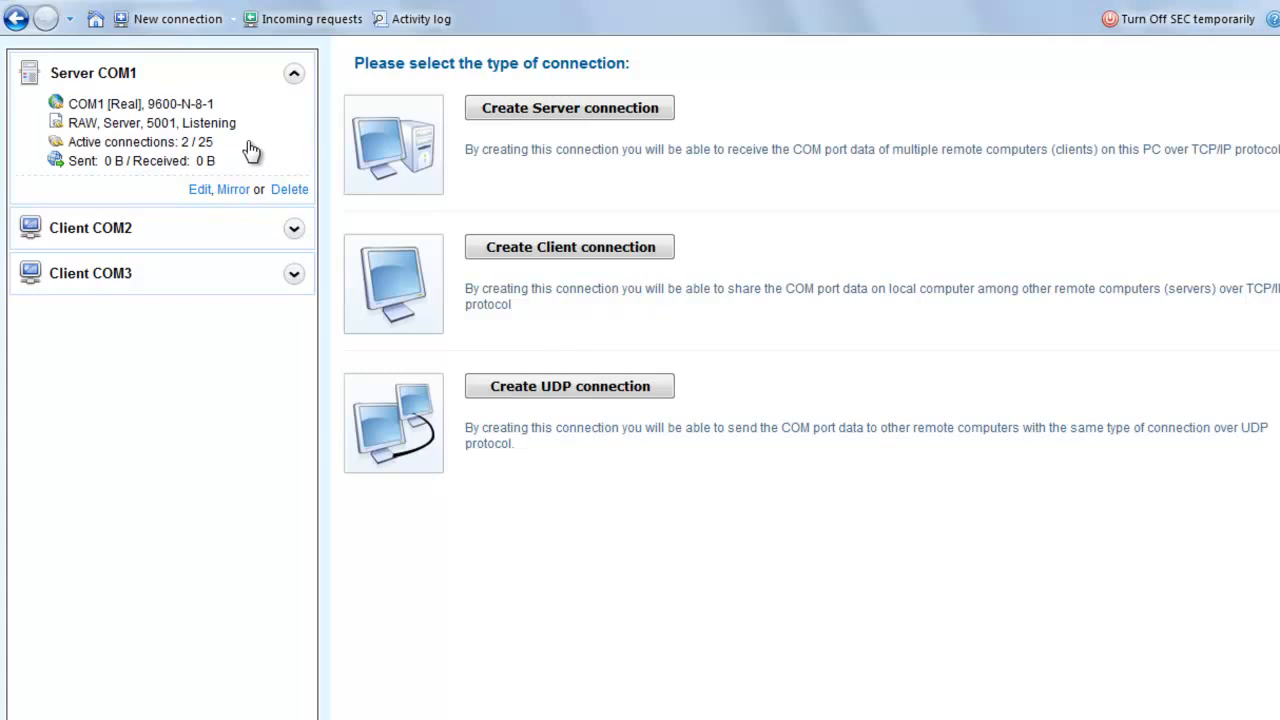
pyautogui.moveTo(295, 247)
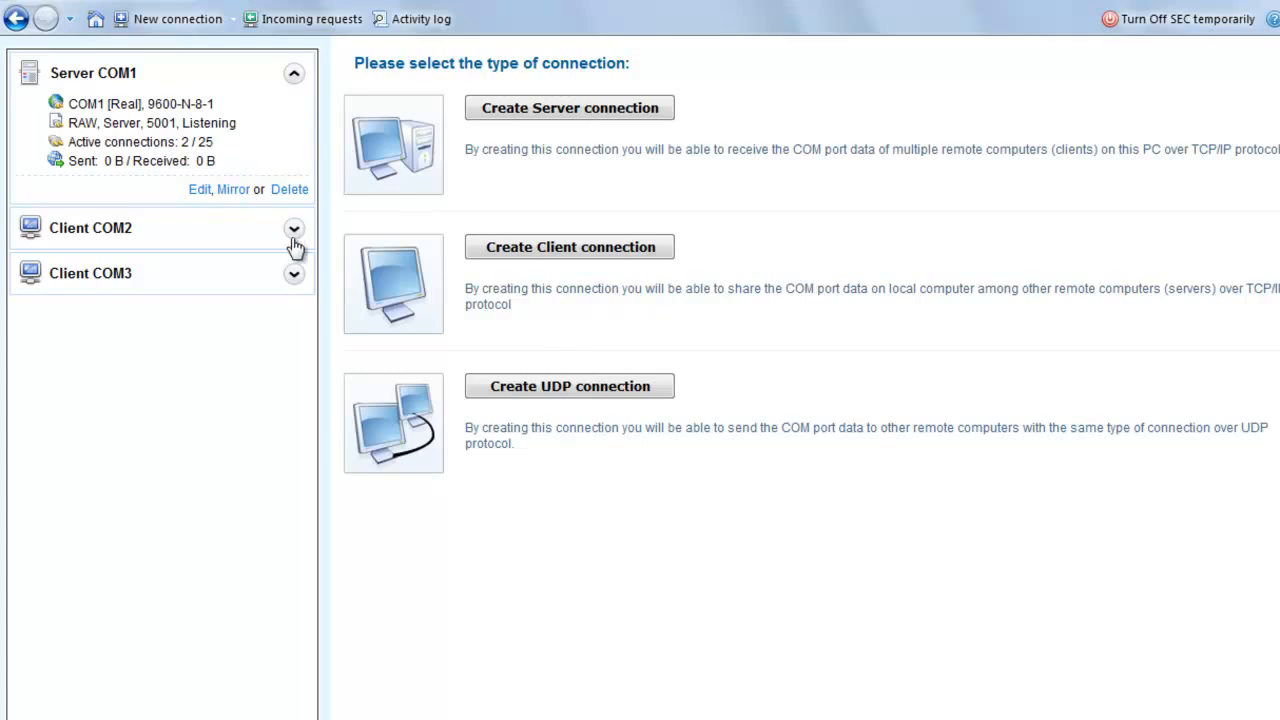
# - Delete Client COM3, confirming with Yes, and turn SEC off temporarily
pyautogui.click(293, 273)
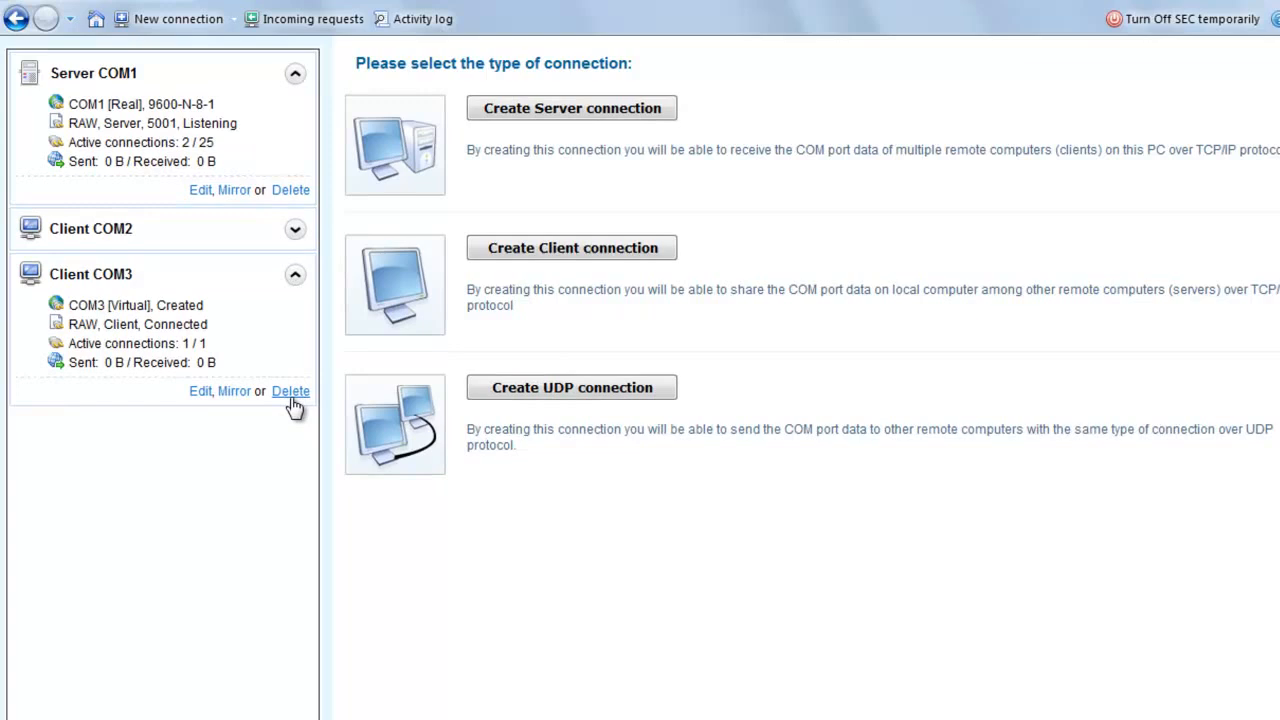
pyautogui.click(291, 391)
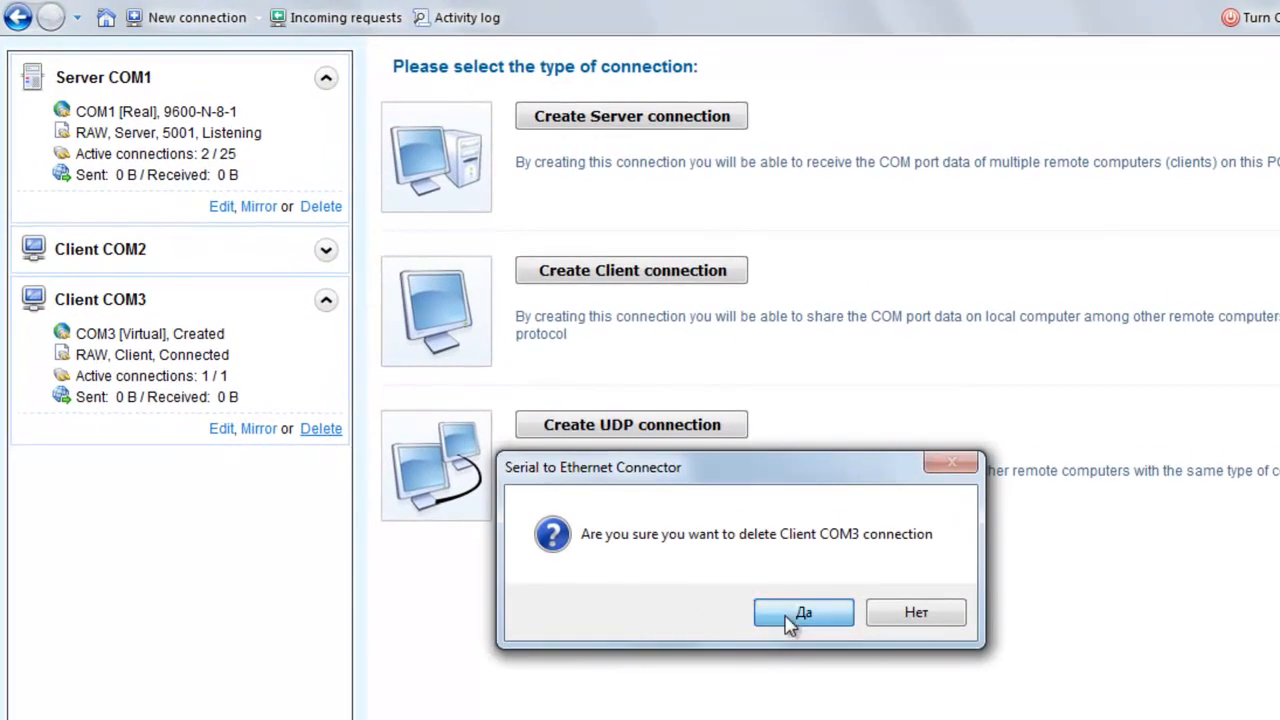
pyautogui.click(803, 612)
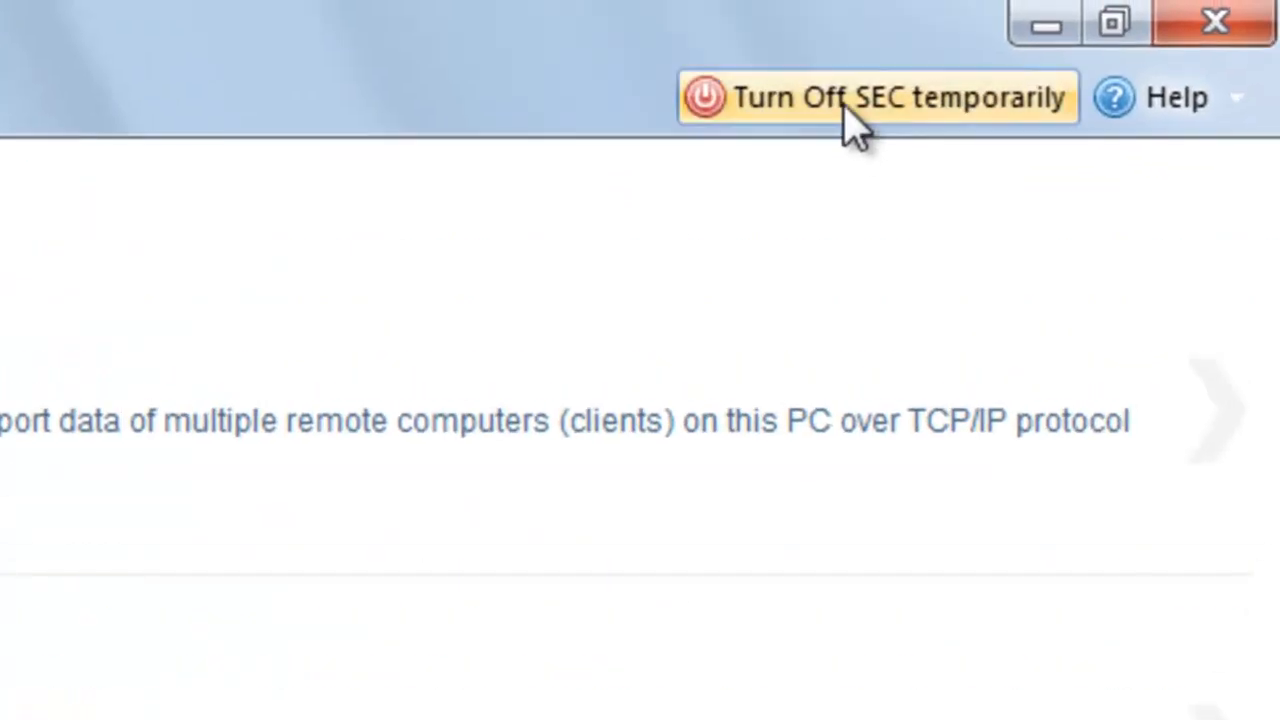
pyautogui.click(877, 97)
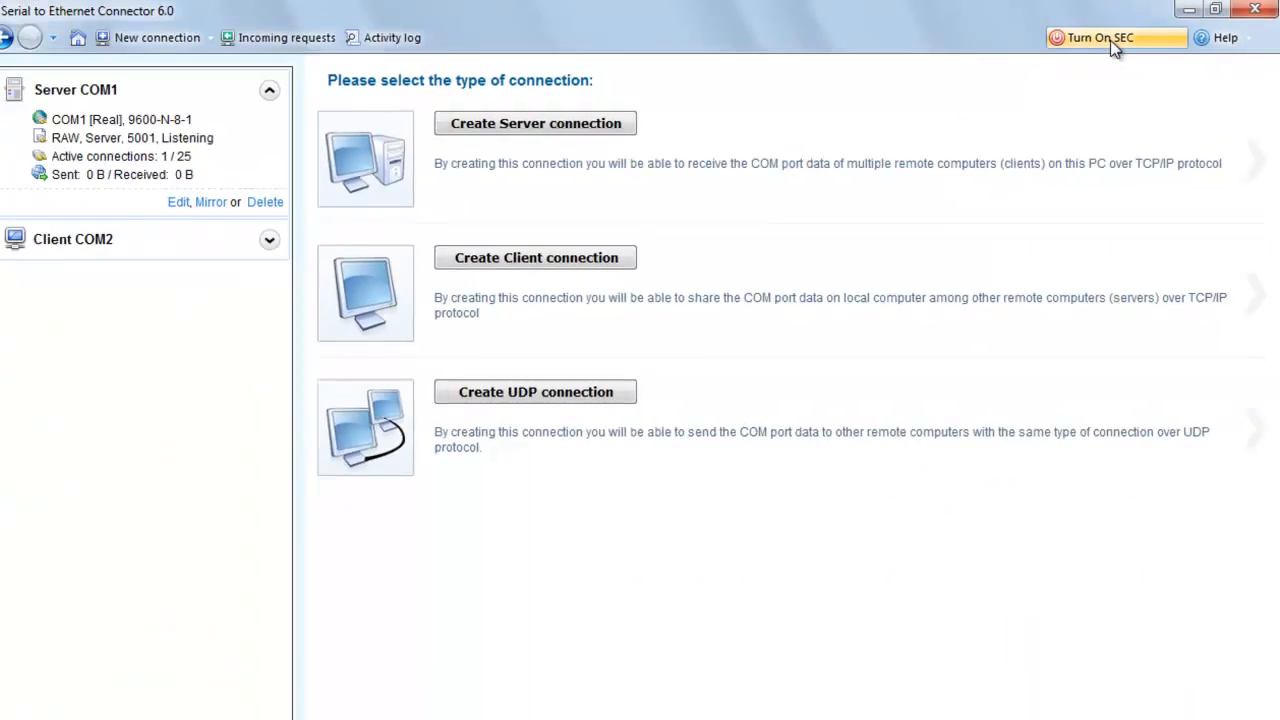